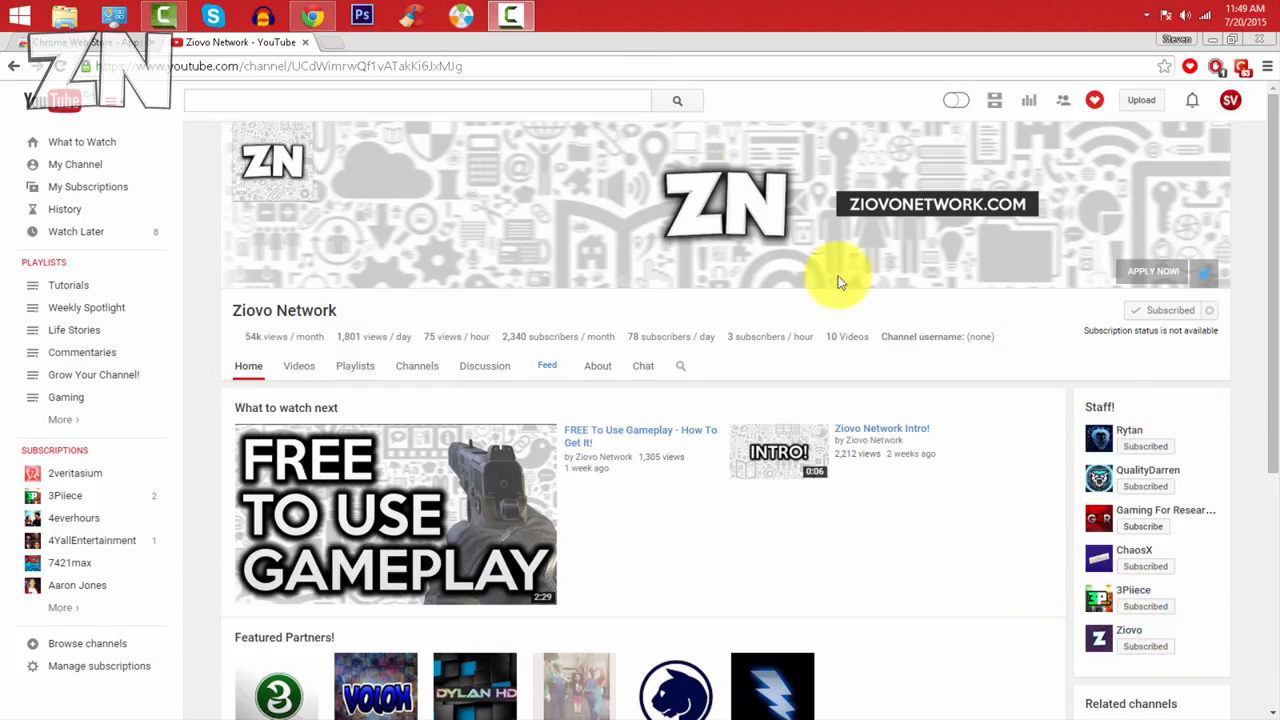
Search YouTube for 'call of duty advanced warfare' videos.
{"action": "type", "text": "ca"}
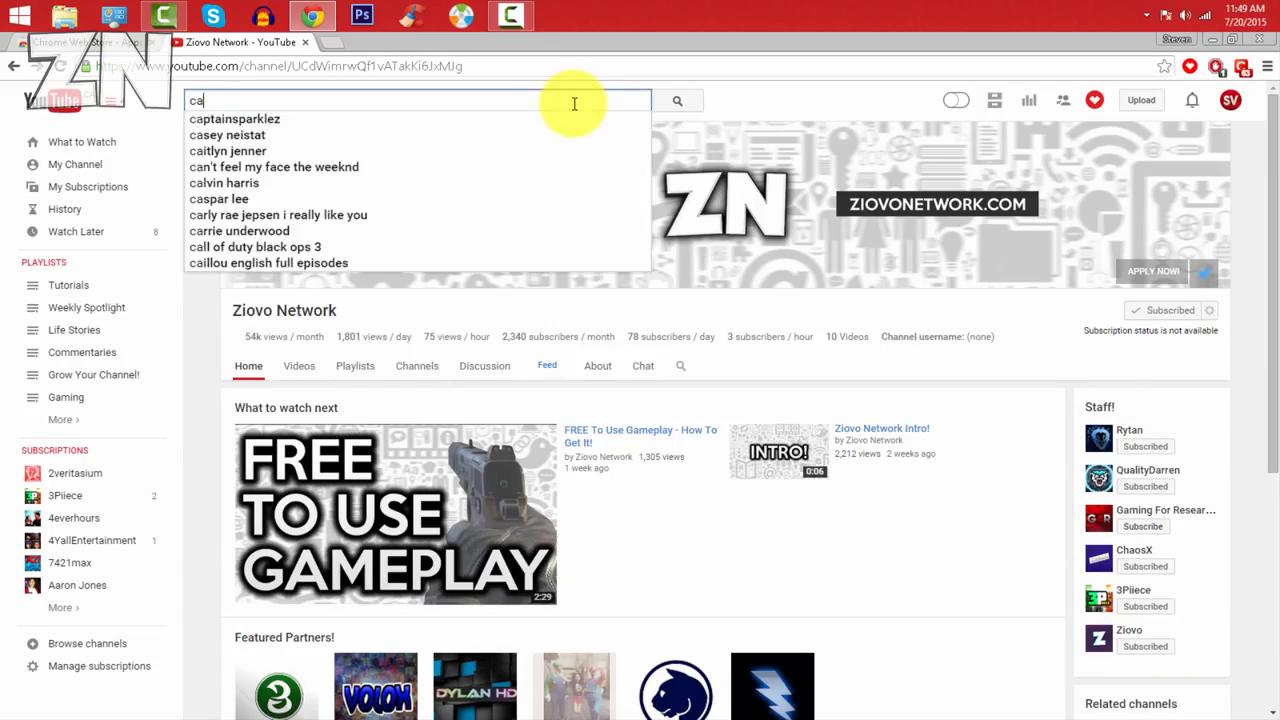
{"action": "key", "text": "Return"}
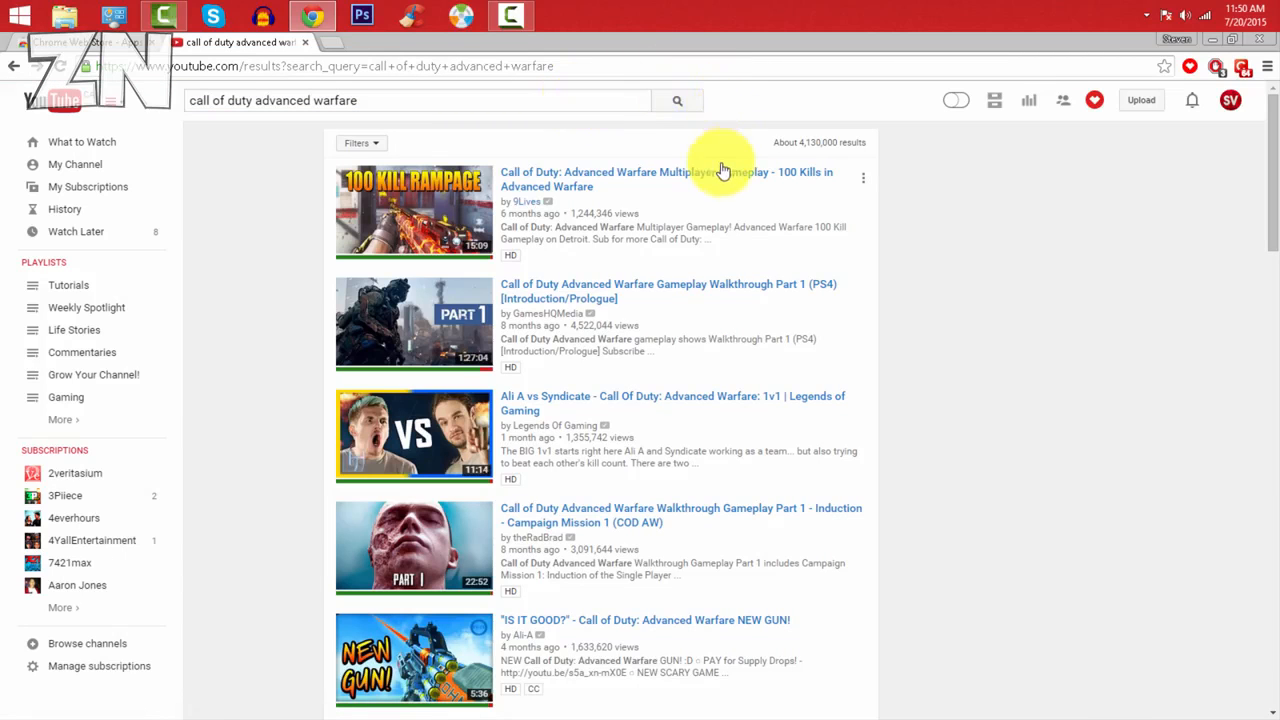
{"action": "mouse_move", "coordinate": [720, 178]}
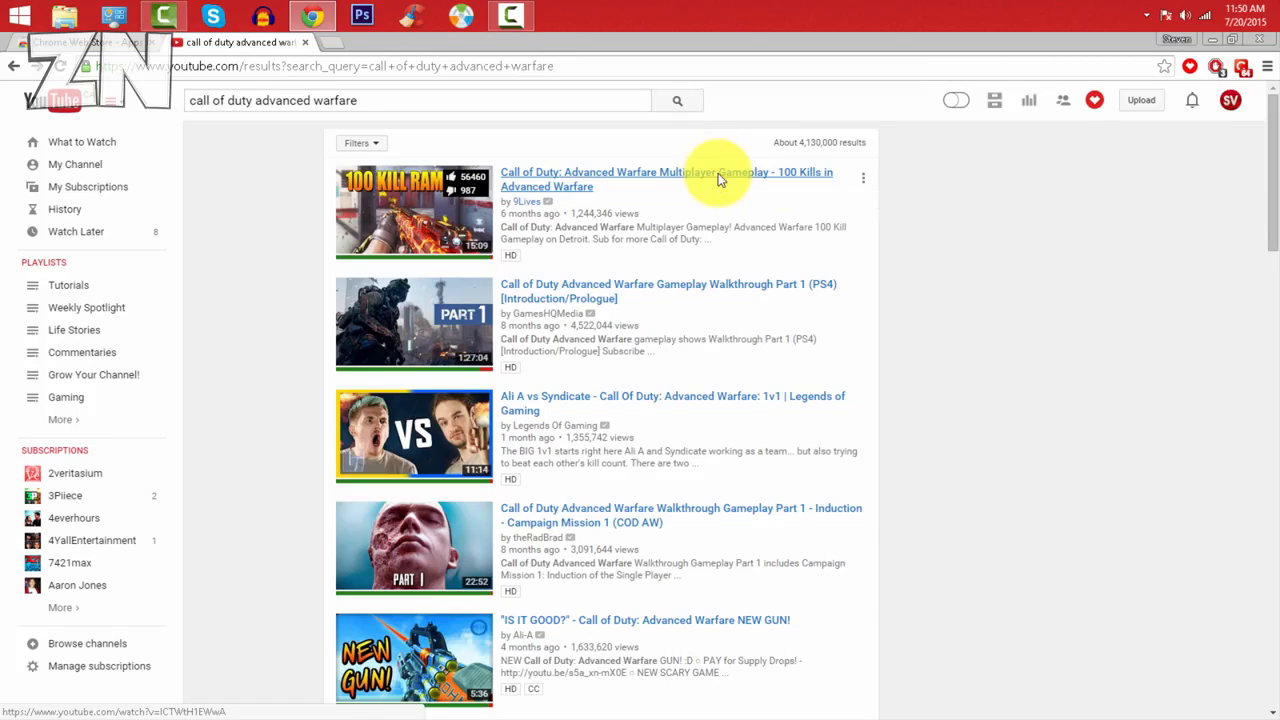
View the Advanced Warfare 100 Kills gameplay video's tags box with its Copy button.
{"action": "left_click", "coordinate": [668, 180]}
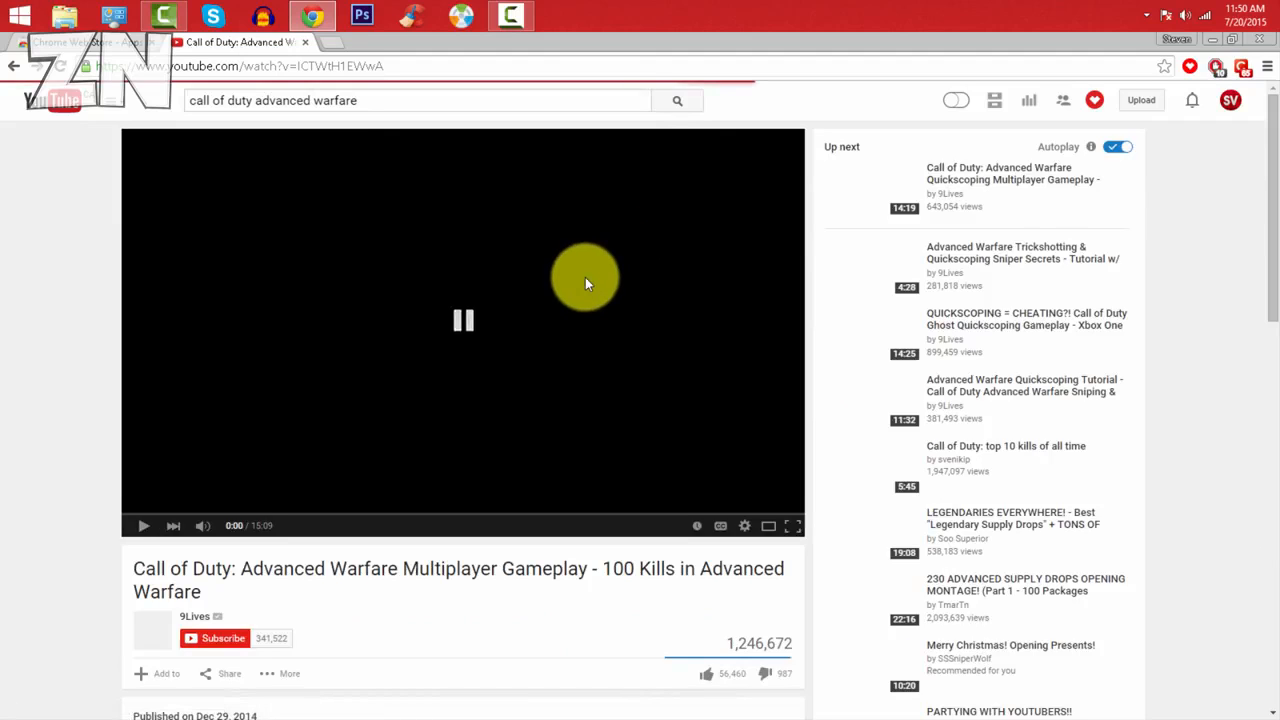
{"action": "left_click", "coordinate": [464, 320]}
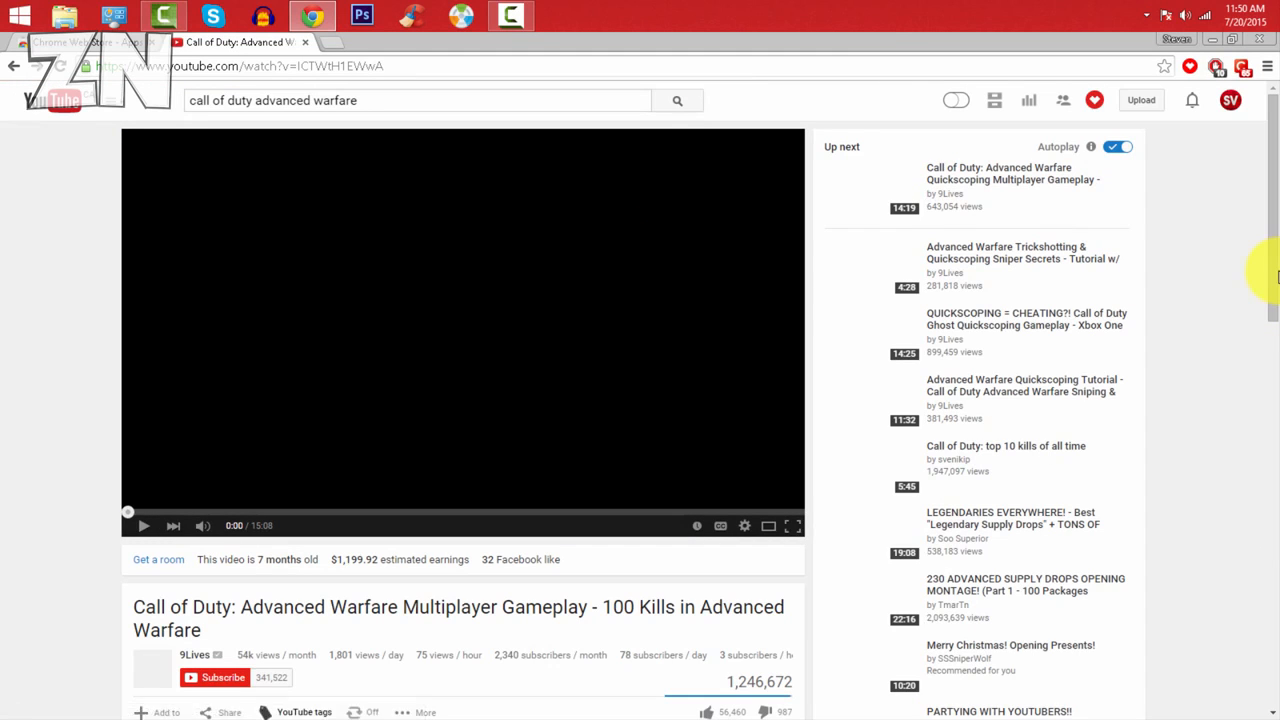
{"action": "scroll", "scroll_direction": "down", "scroll_amount": 3}
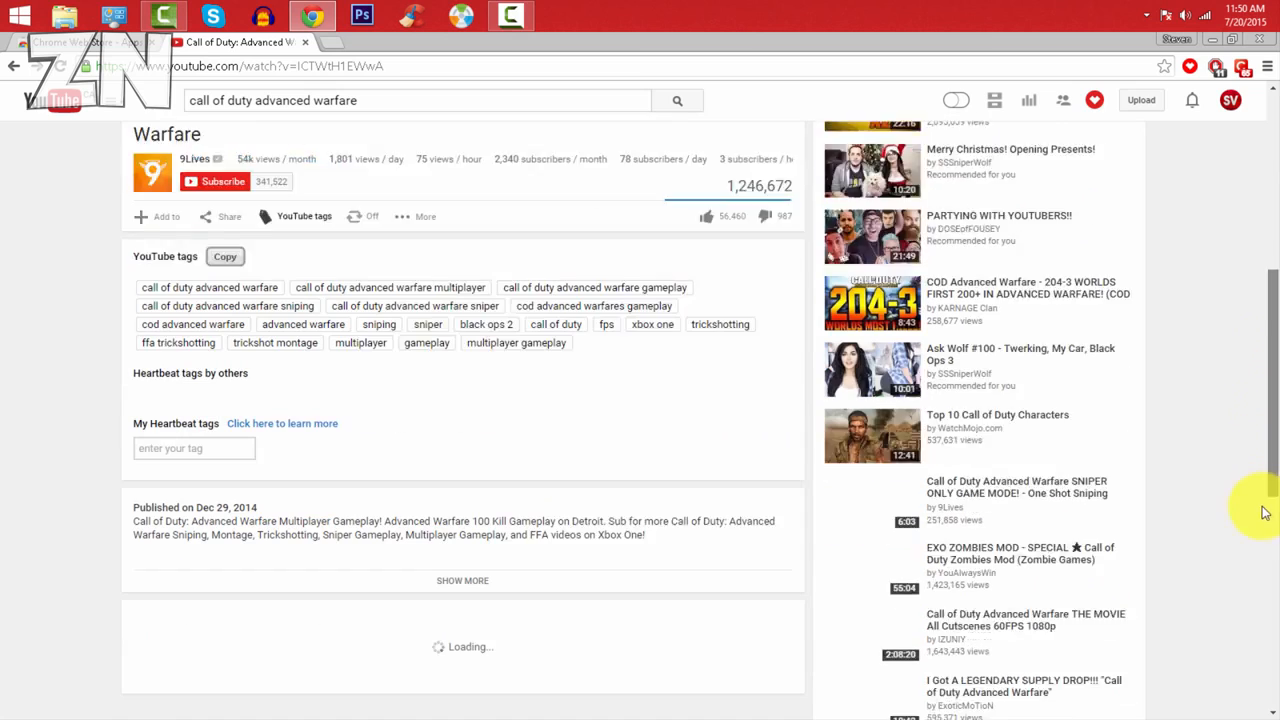
{"action": "scroll", "scroll_direction": "down", "scroll_amount": 3}
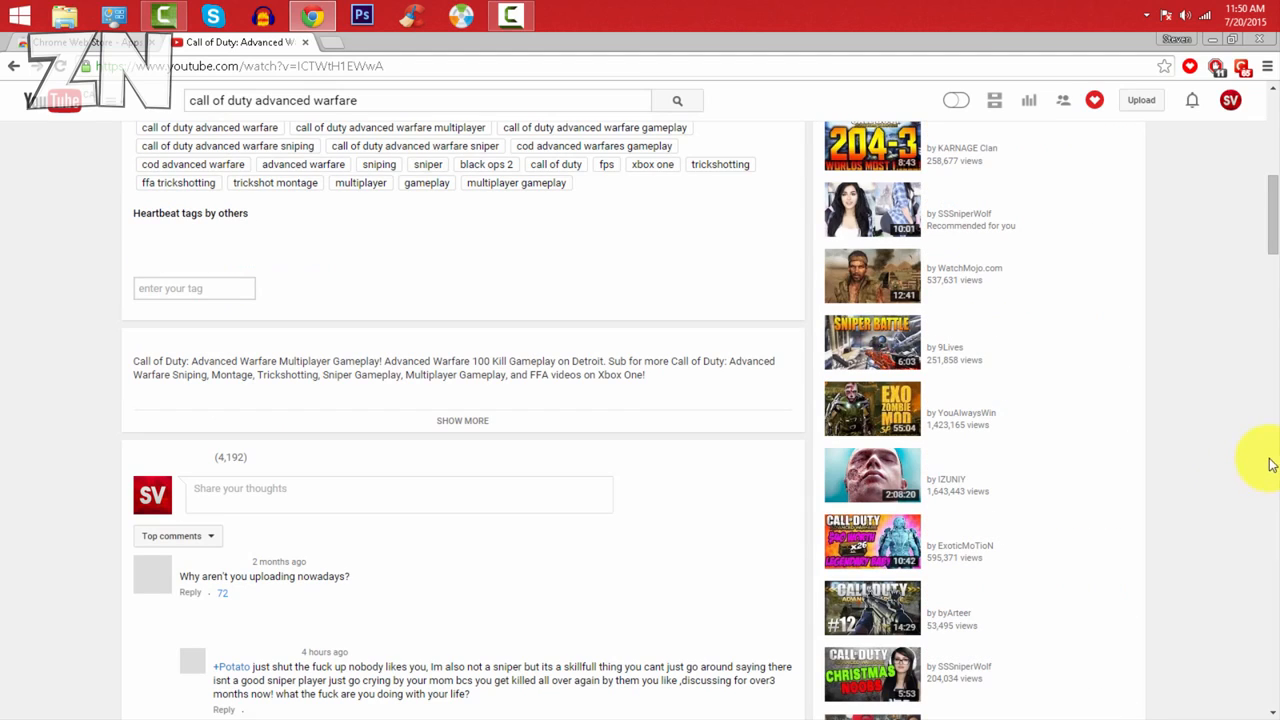
{"action": "scroll", "scroll_direction": "up", "scroll_amount": 3}
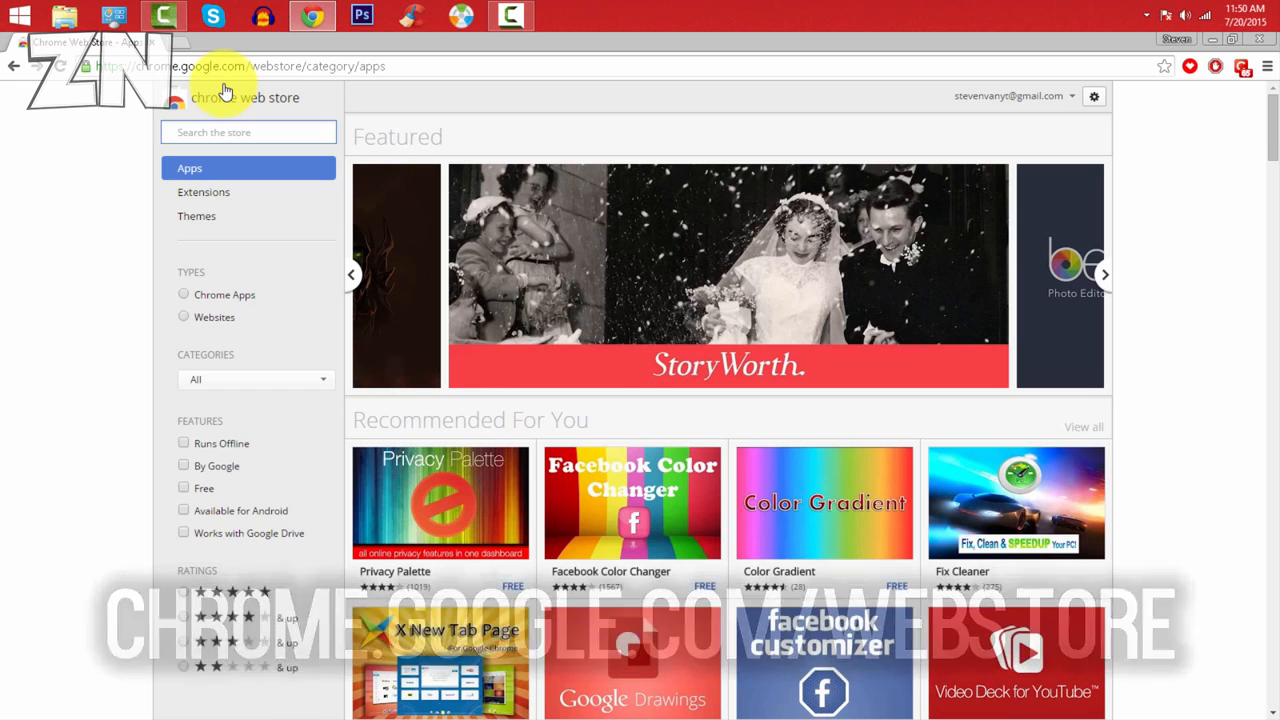
Go to chrome.google.com/webstore to show the store's Apps category.
{"action": "left_click", "coordinate": [248, 132]}
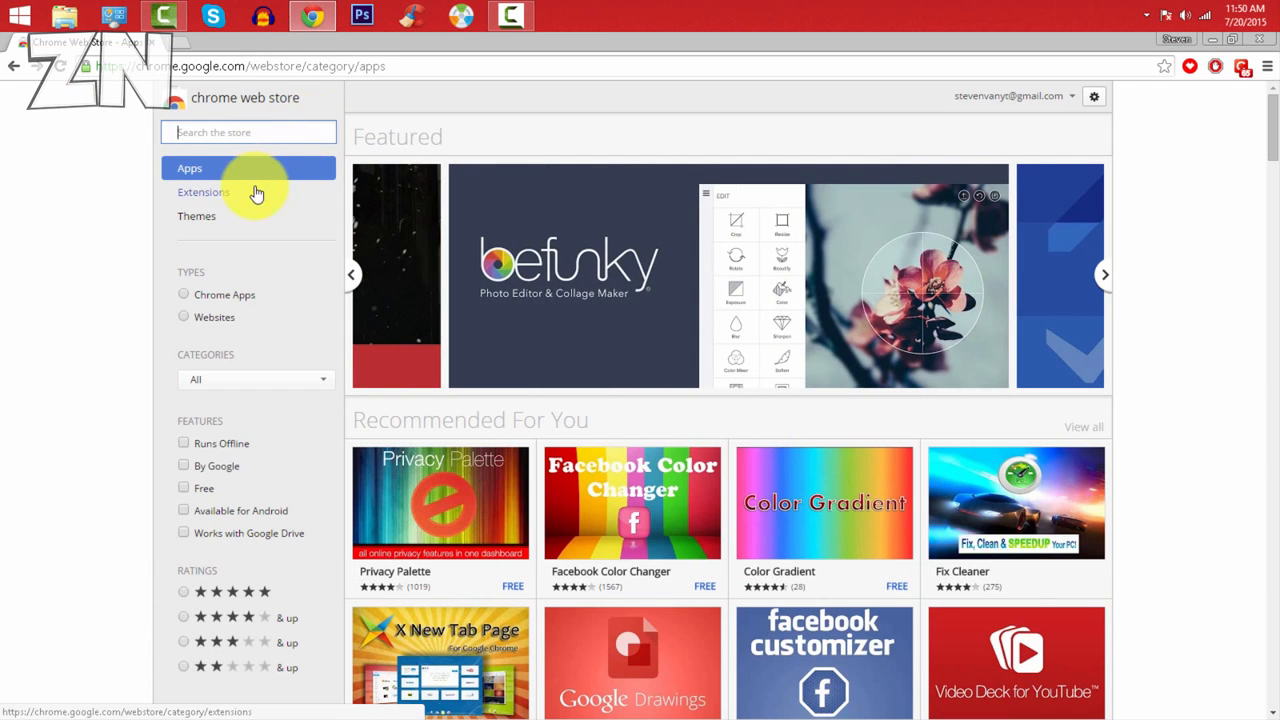
Search the store's extensions for 'heartbeat' to list the Heartbeat extension.
{"action": "left_click", "coordinate": [204, 192]}
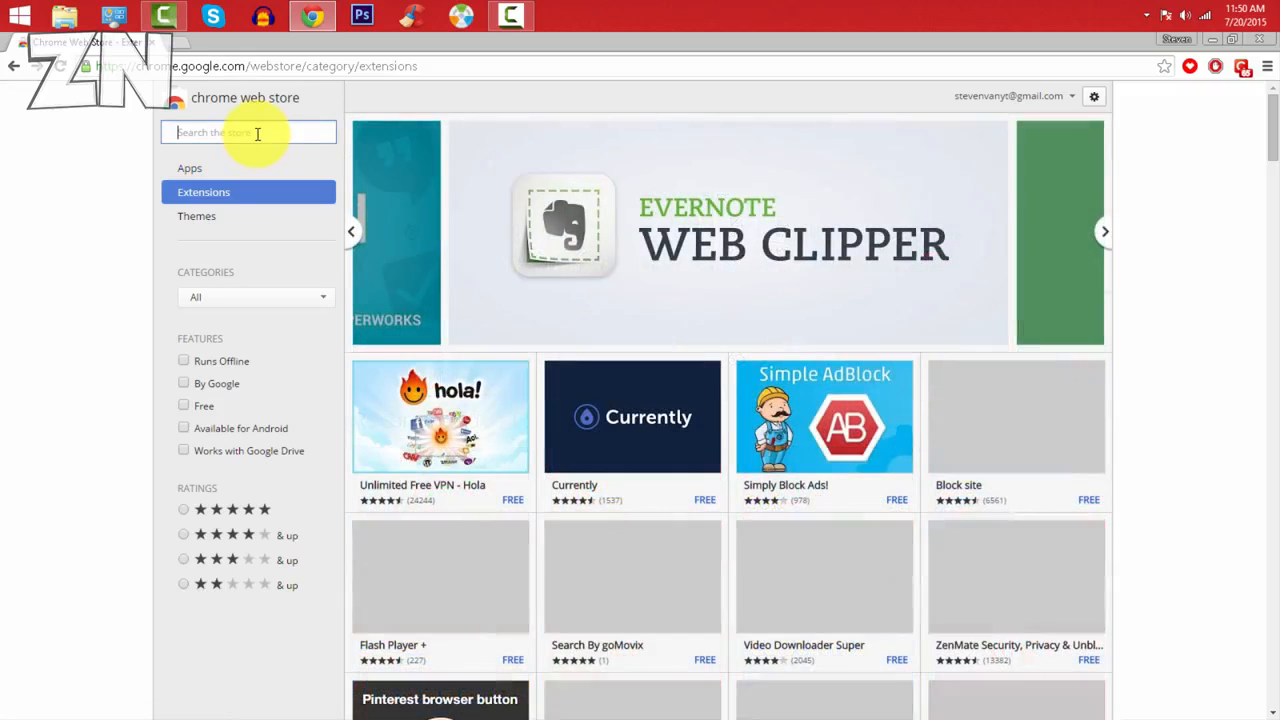
{"action": "type", "text": "heartbeat"}
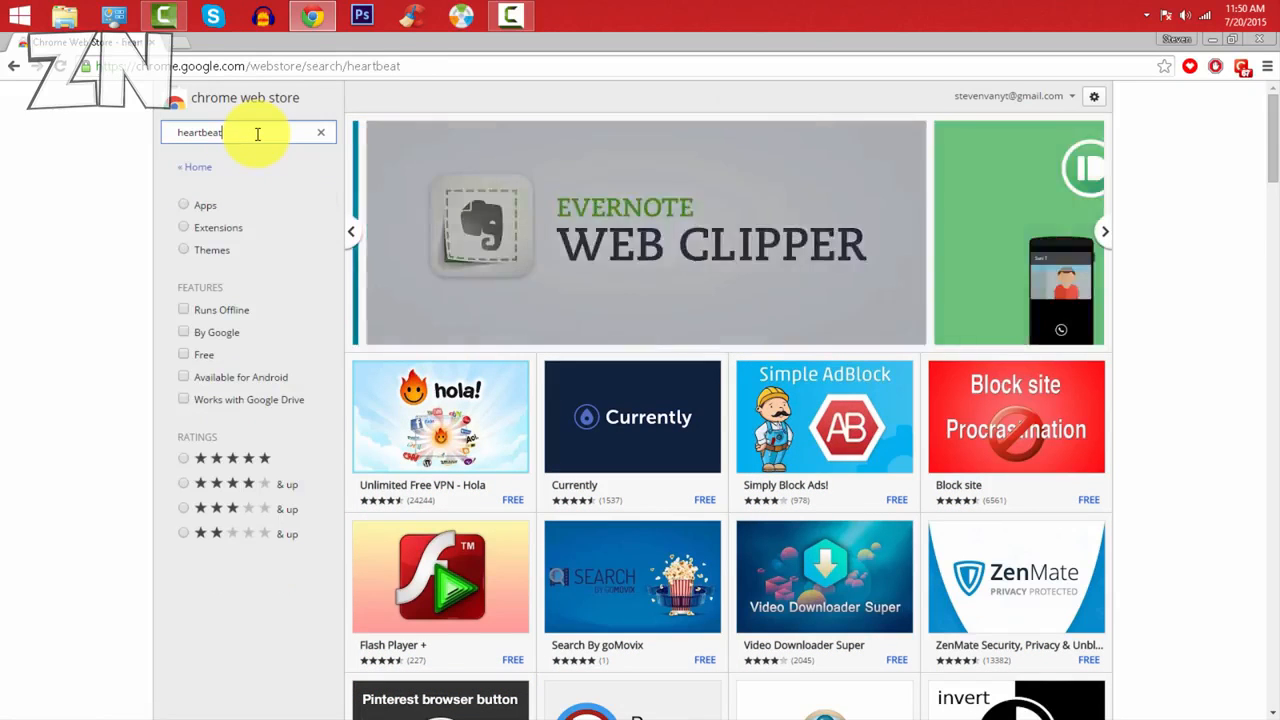
{"action": "key", "text": "Return"}
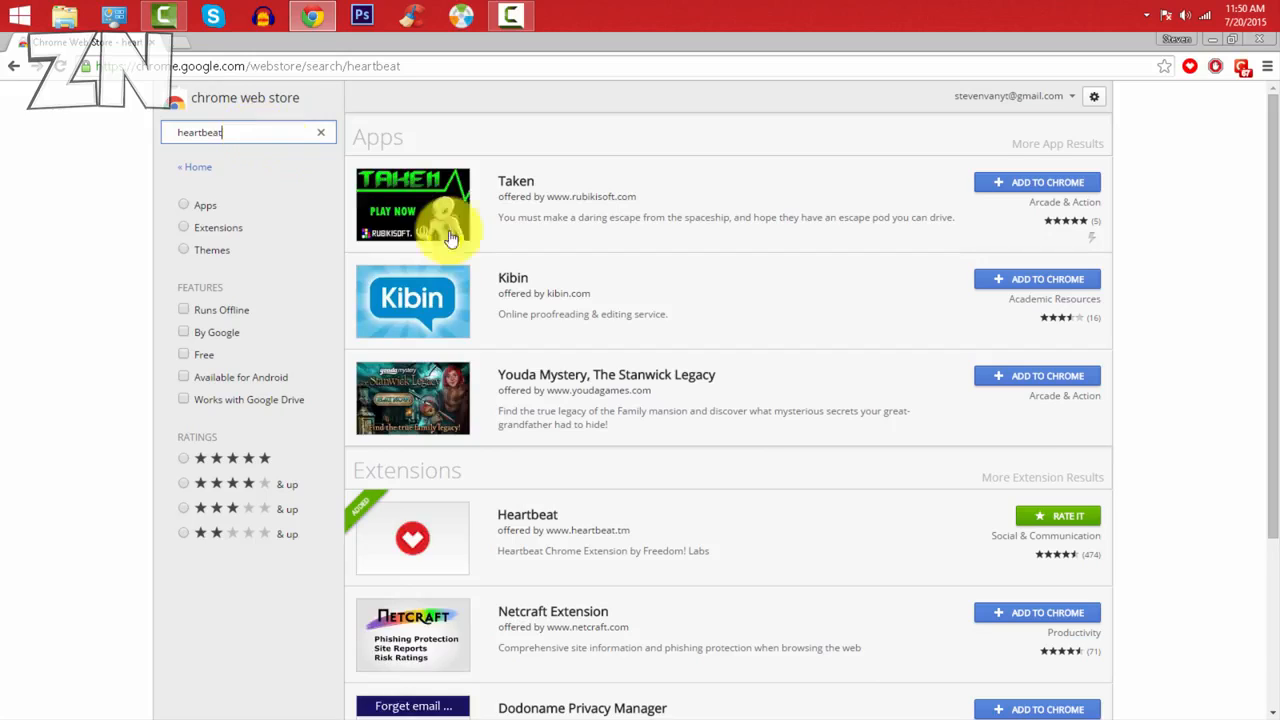
{"action": "mouse_move", "coordinate": [930, 528]}
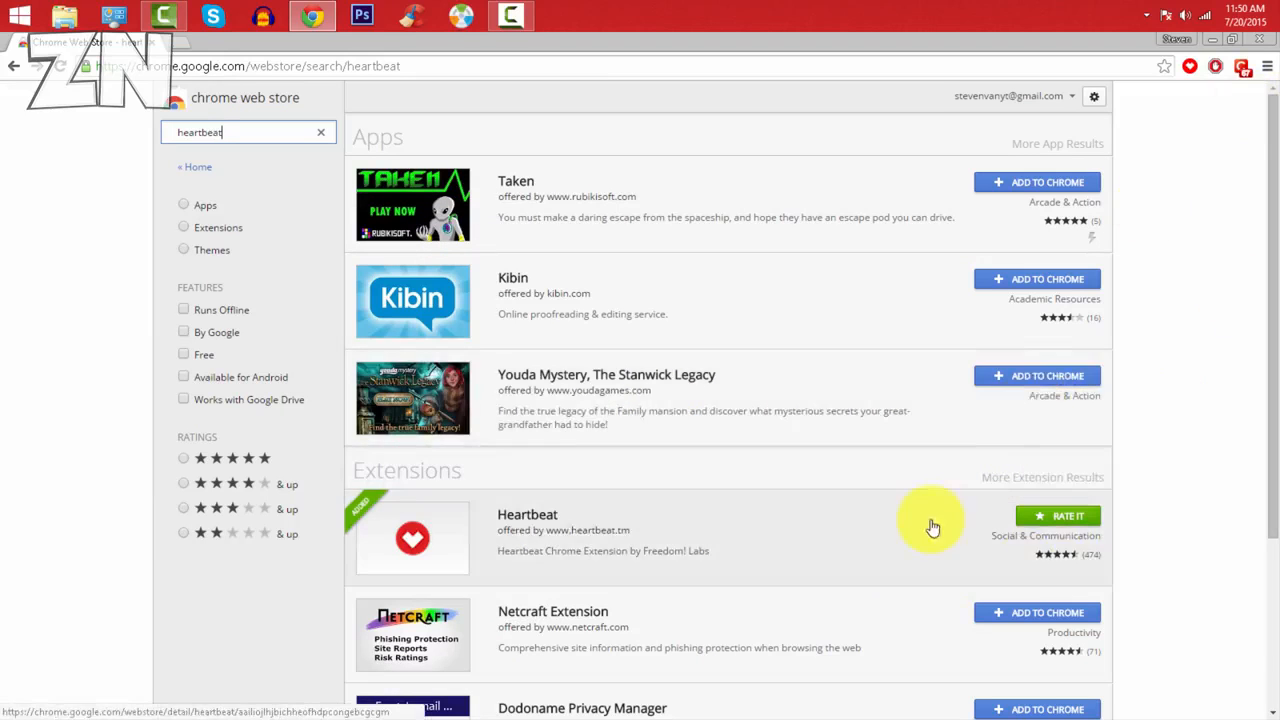
{"action": "mouse_move", "coordinate": [1216, 66]}
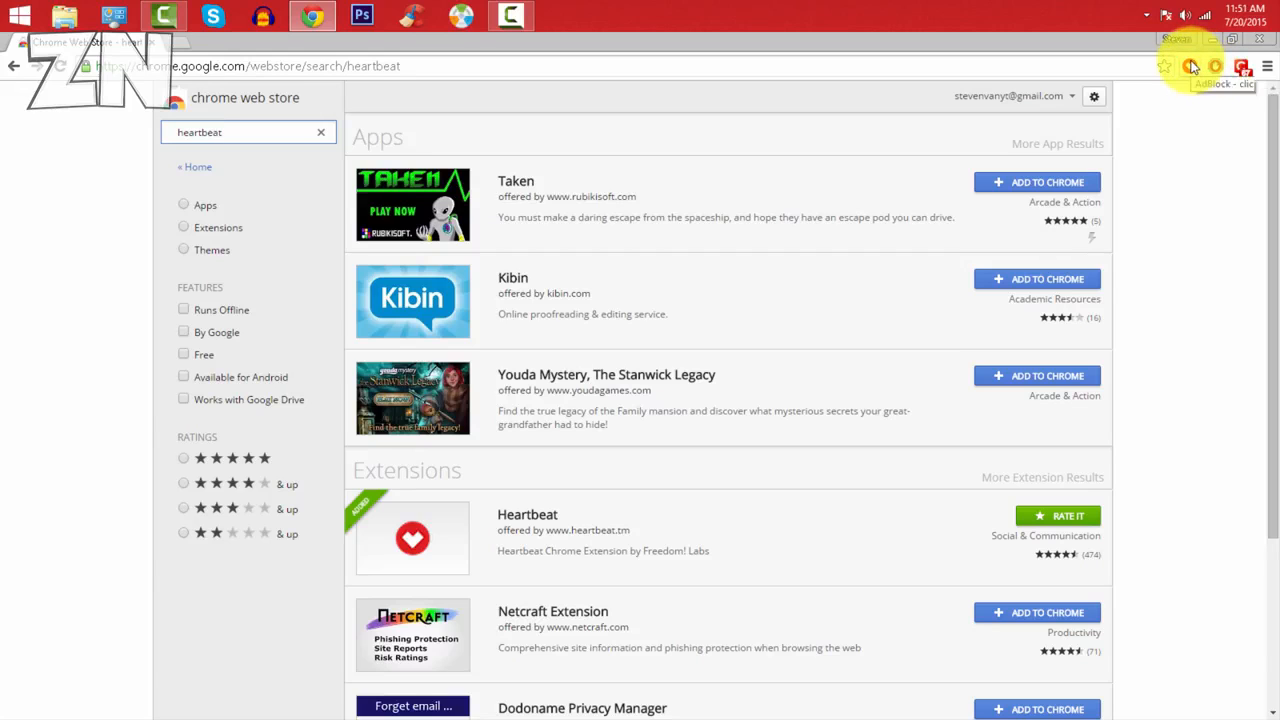
{"action": "mouse_move", "coordinate": [1196, 66]}
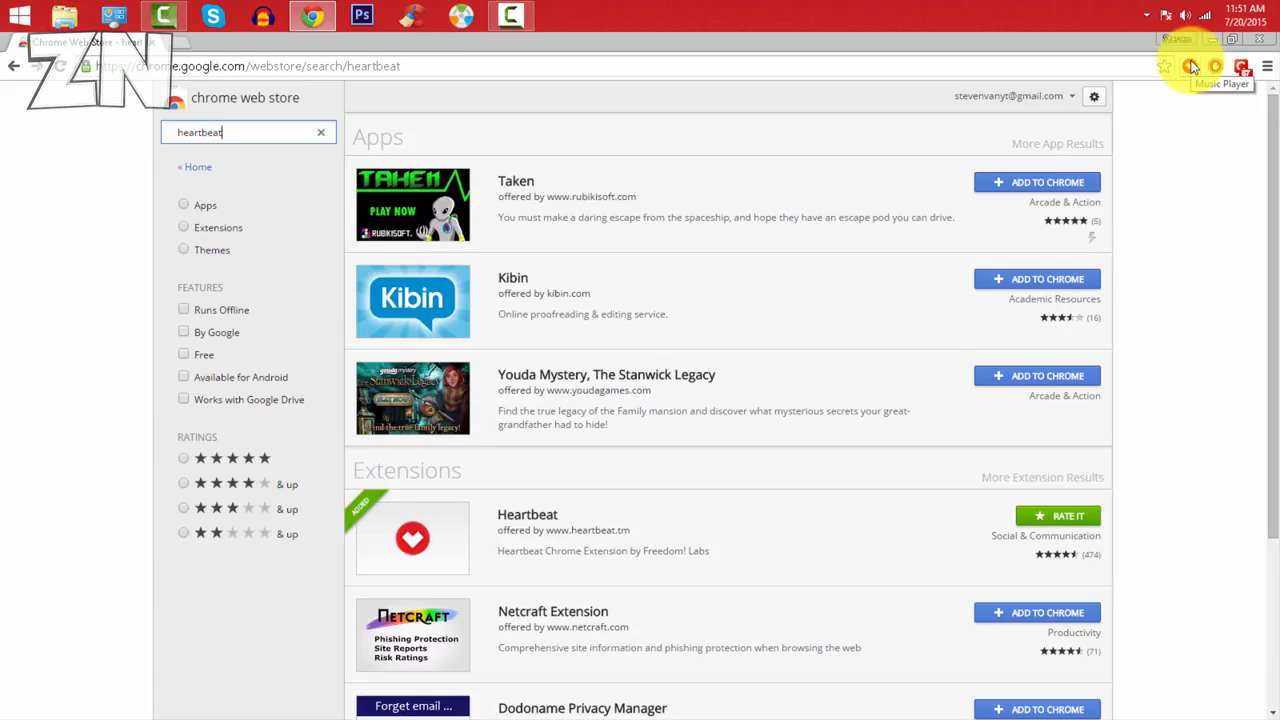